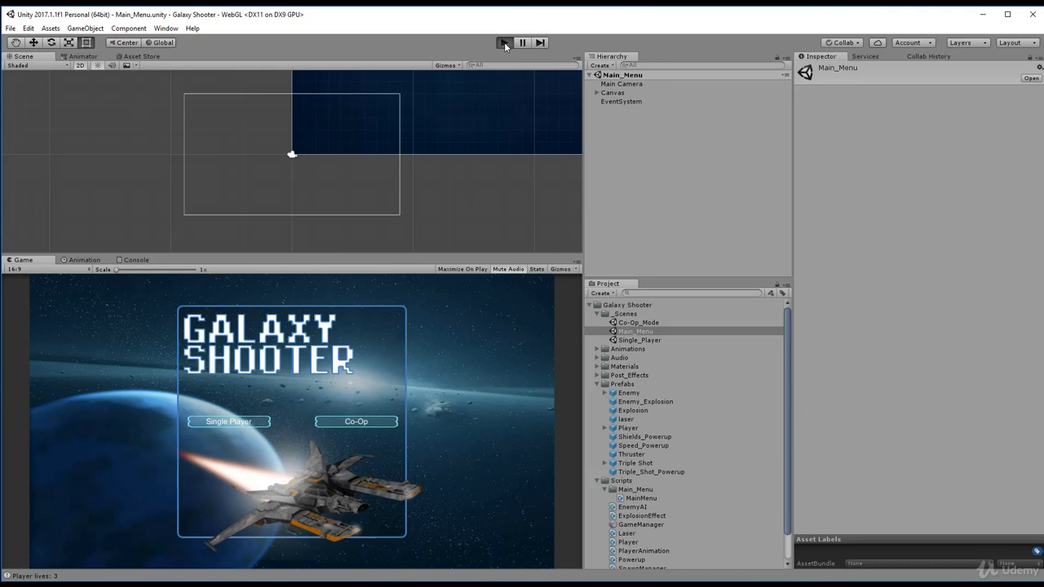
Step: Play-test the main menu, then bring up the Player script in Visual Studio
left_click(504, 43)
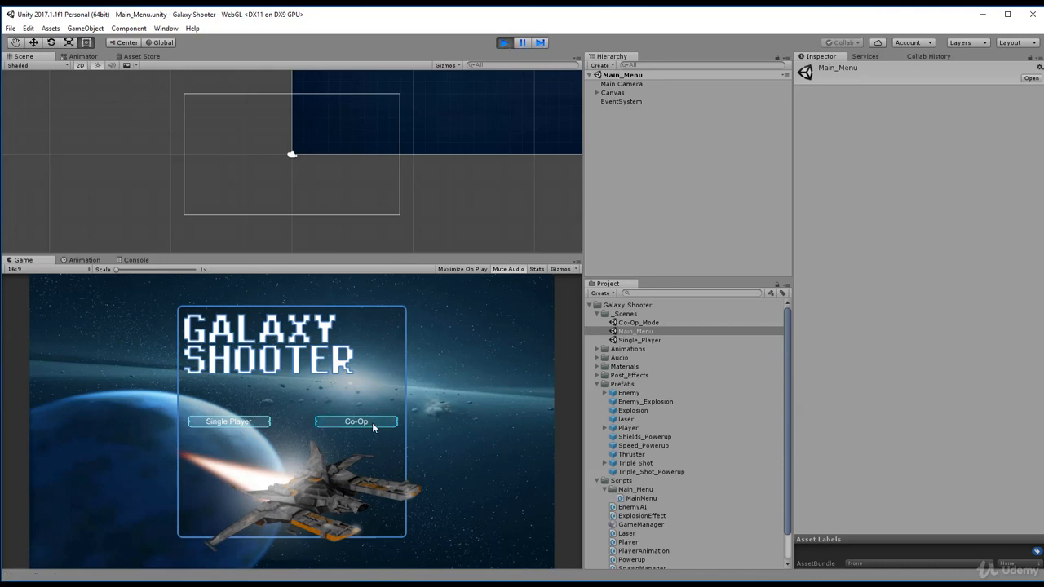
mouse_move(302, 421)
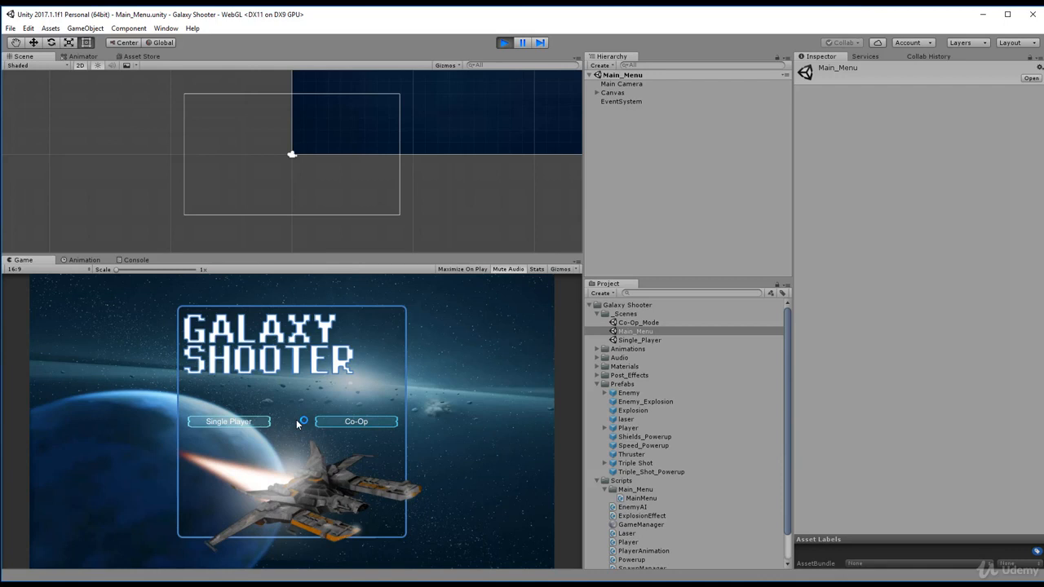
double_click(640, 323)
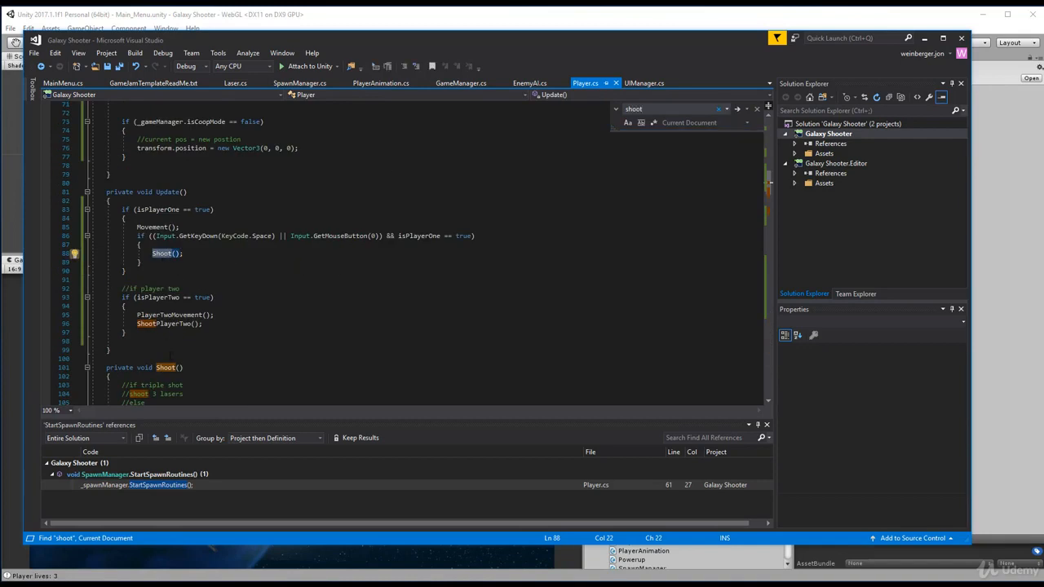
Step: Save the Player script and delete the ShootPlayerTwo(); call from the isPlayerTwo block in Update
scroll("down", 3)
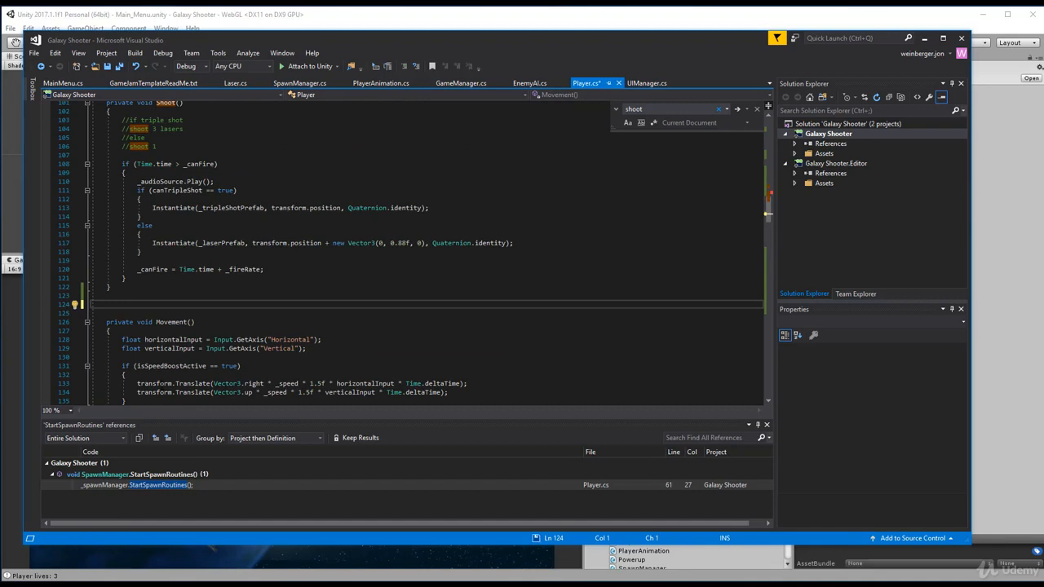
key("ctrl+s")
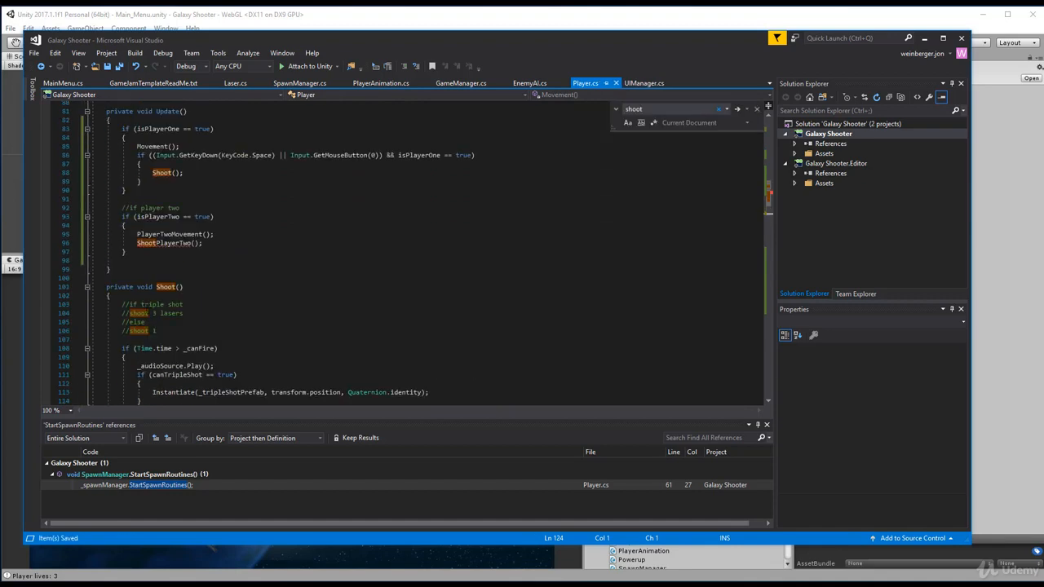
scroll("up", 3)
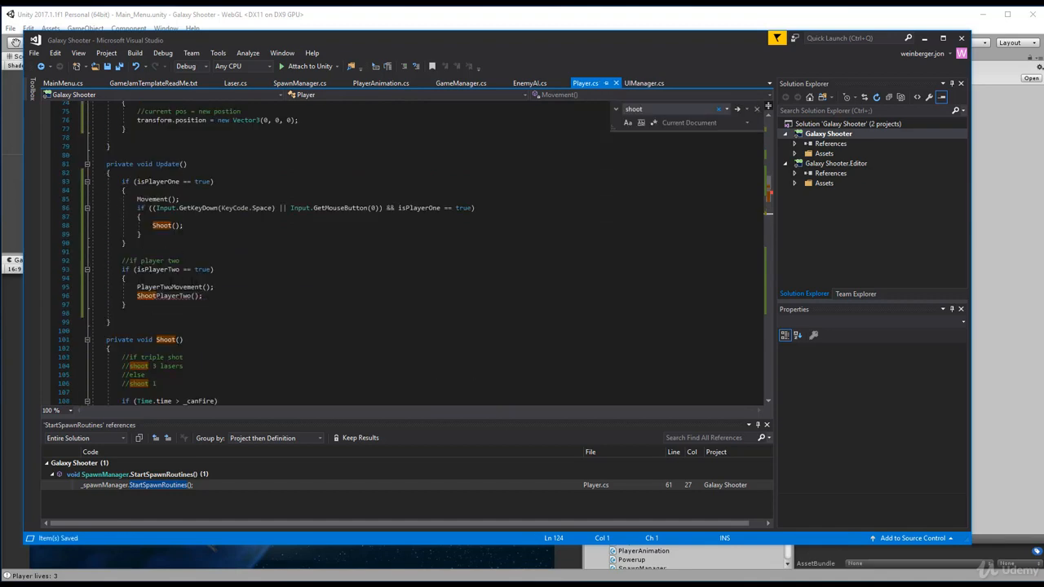
left_click(127, 278)
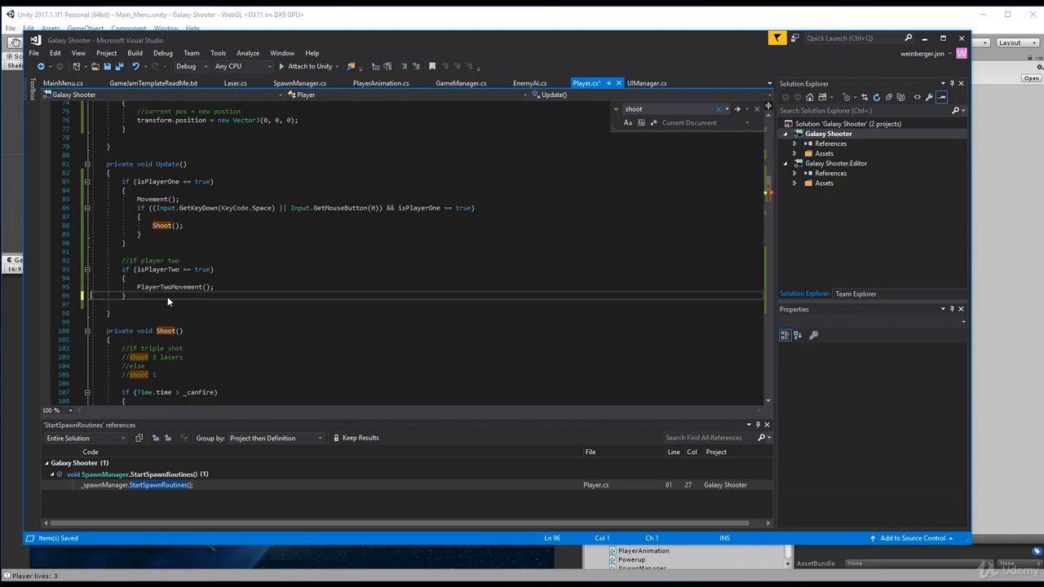
Step: Under PlayerTwoMovement(), add if (Input.GetKeyDown(KeyCode.KeypadEnter)) { Shoot(); }
left_click(204, 295)
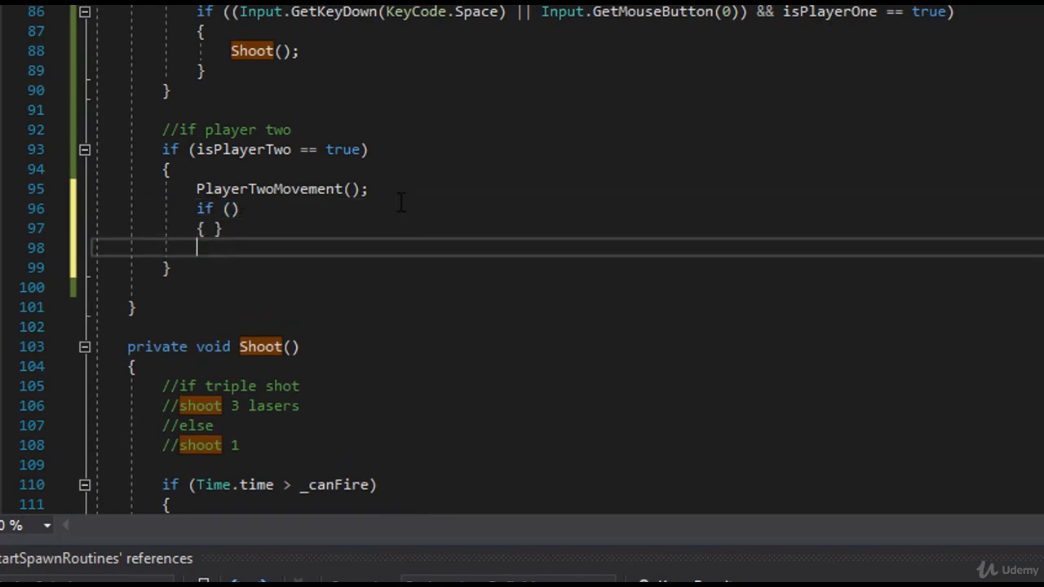
type("in")
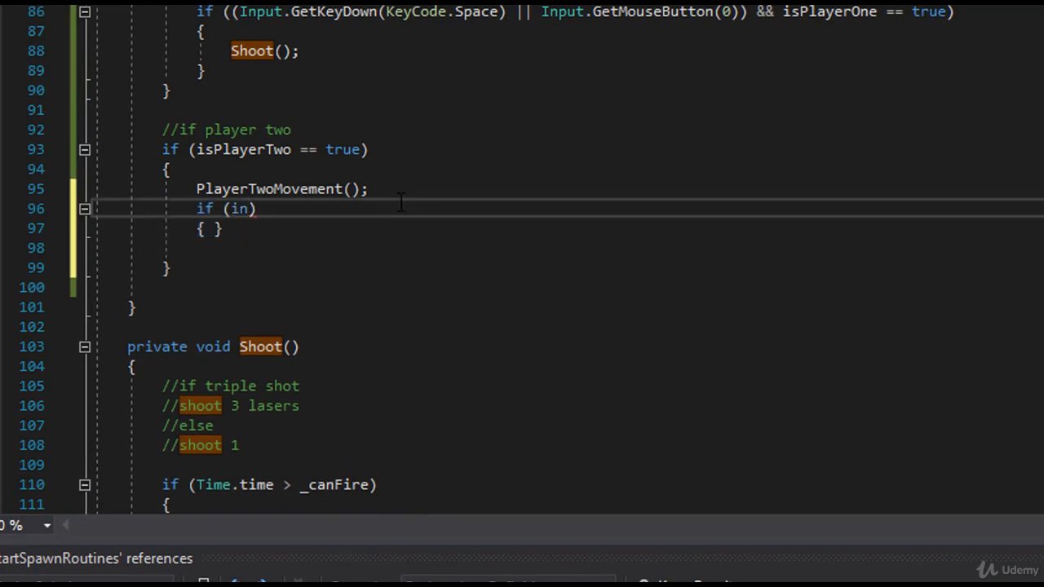
type("Input.getkedy")
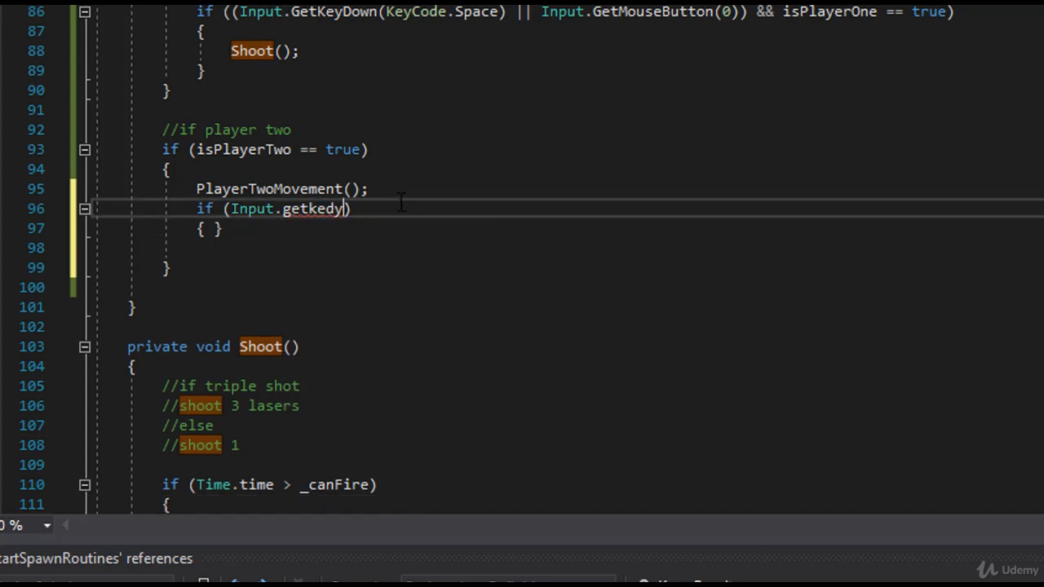
type("GetKeyDown(")
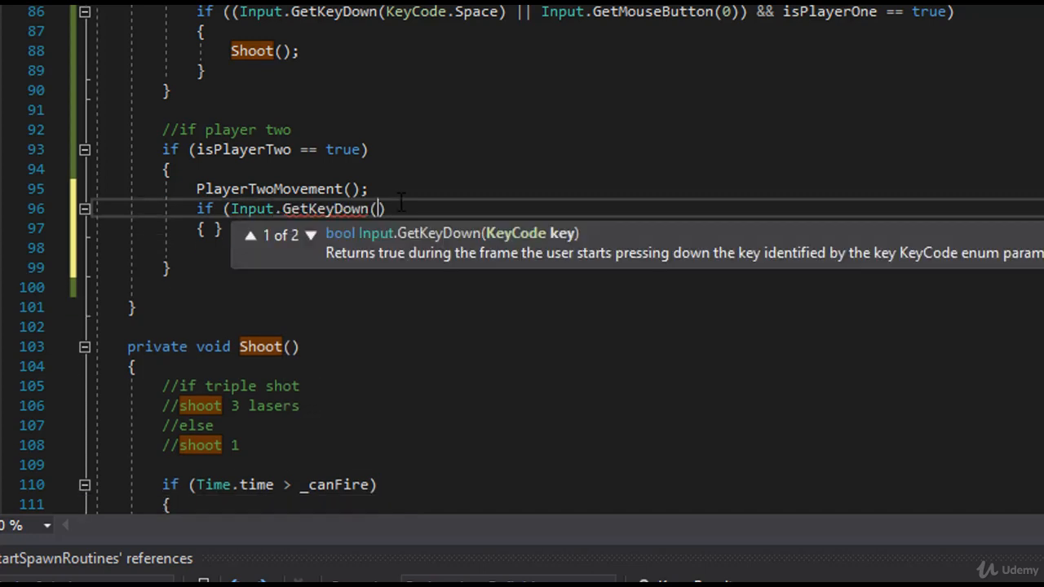
type("keycd")
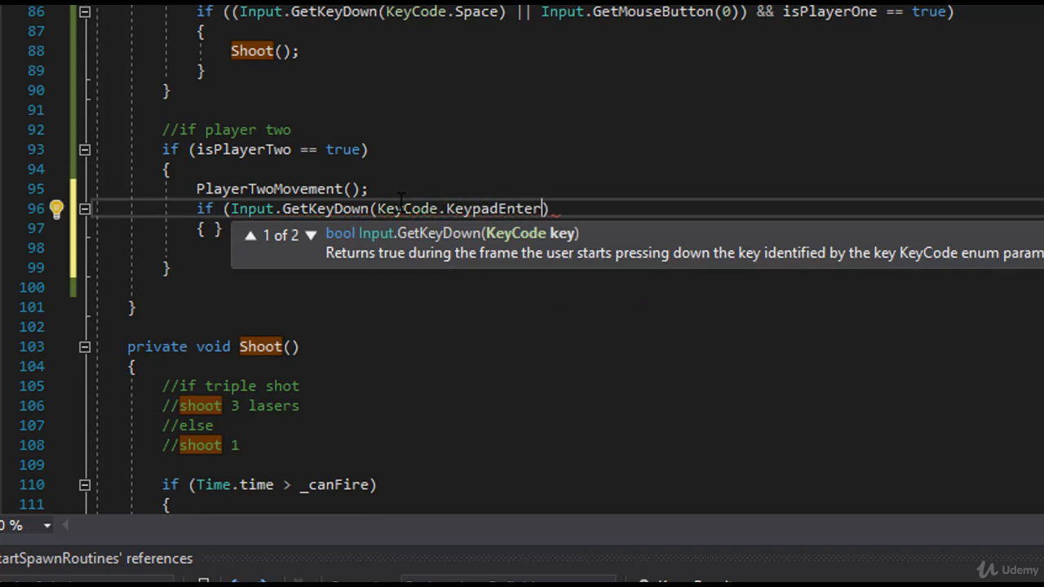
double_click(493, 209)
type(")")
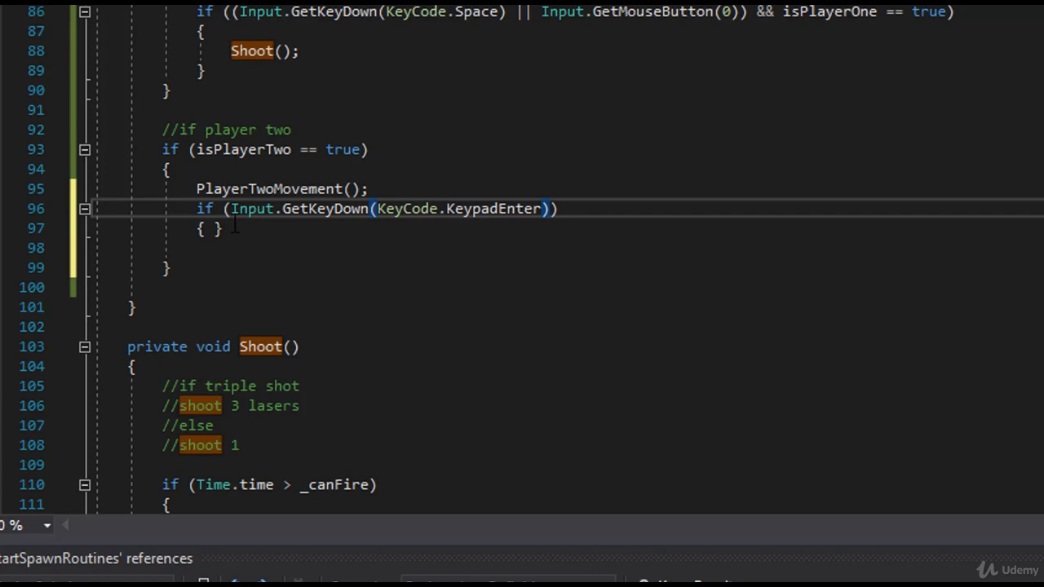
key("Enter")
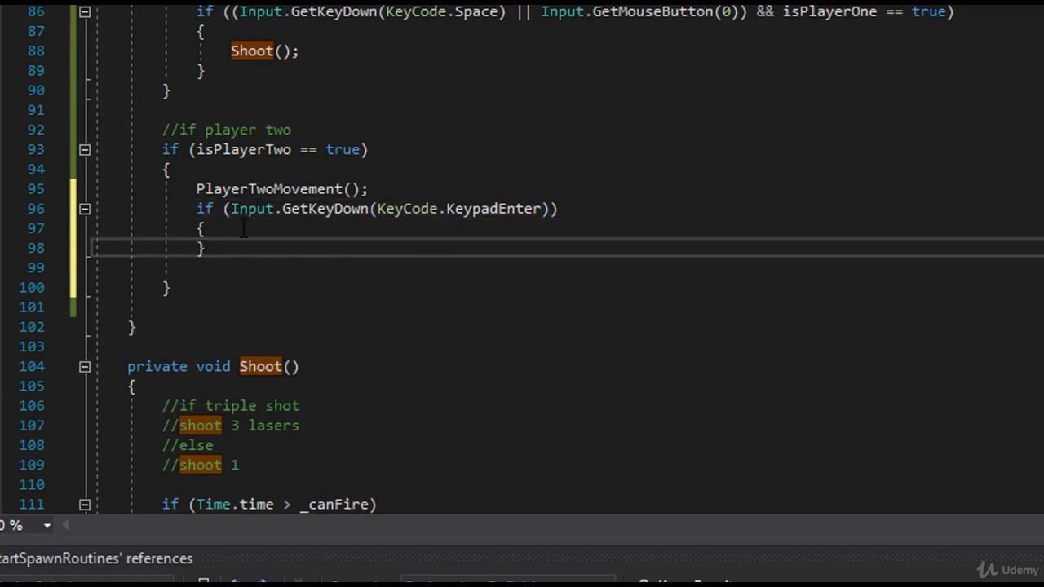
type("Shoot")
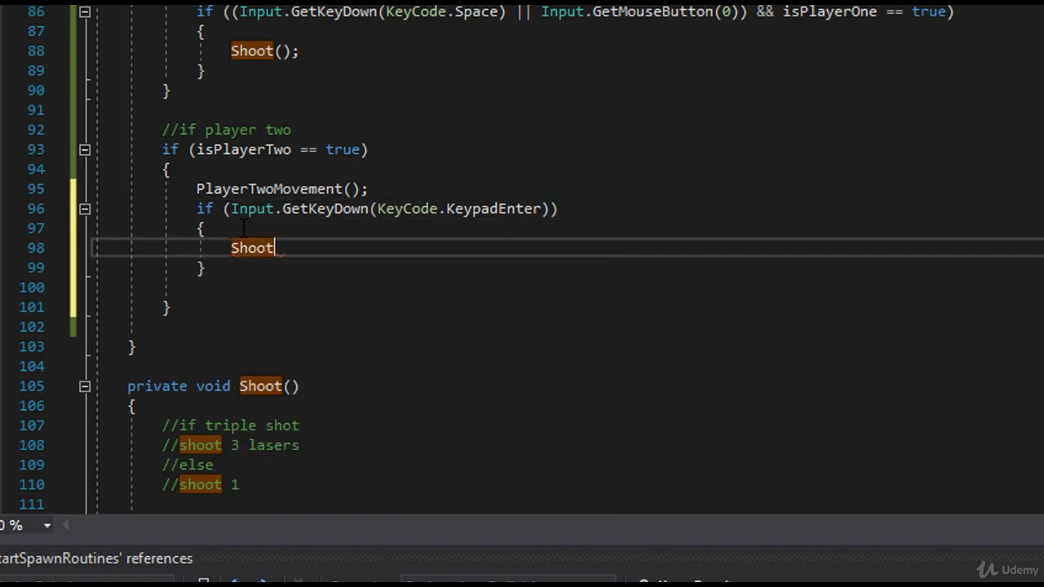
type("();")
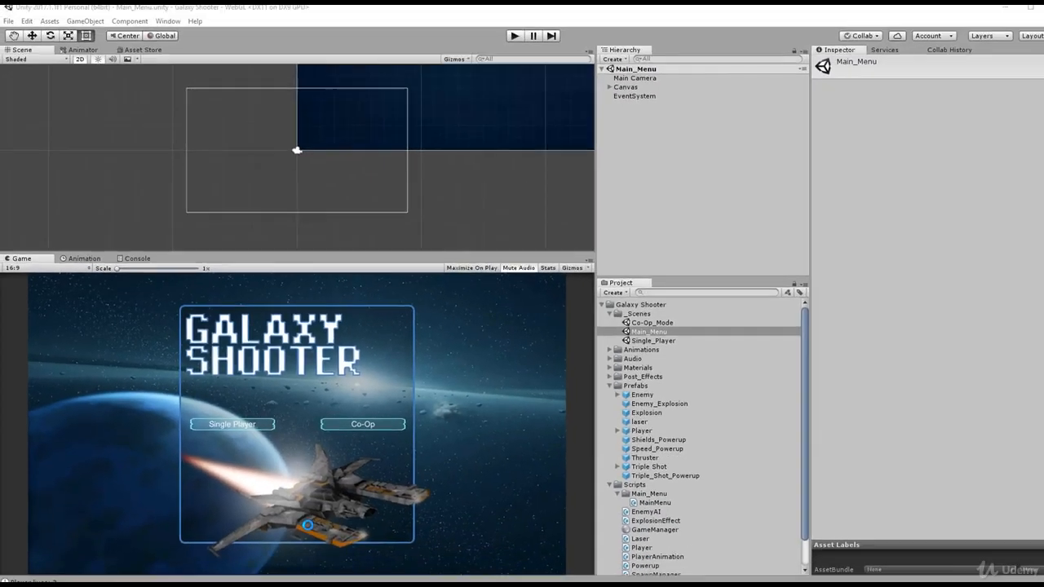
Step: Run the game and launch co-op mode from the main menu's Co-Op button
left_click(514, 36)
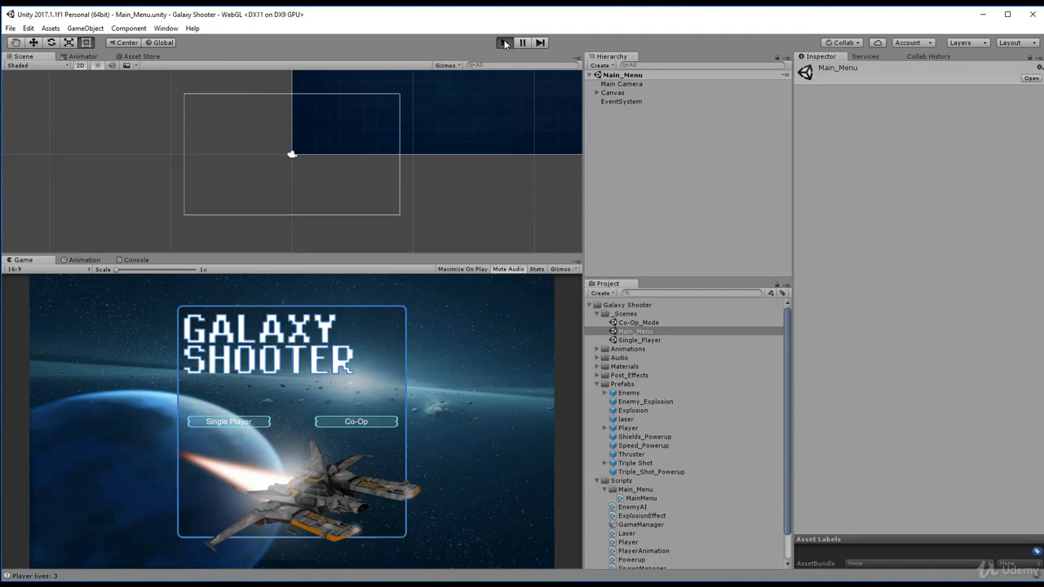
left_click(502, 42)
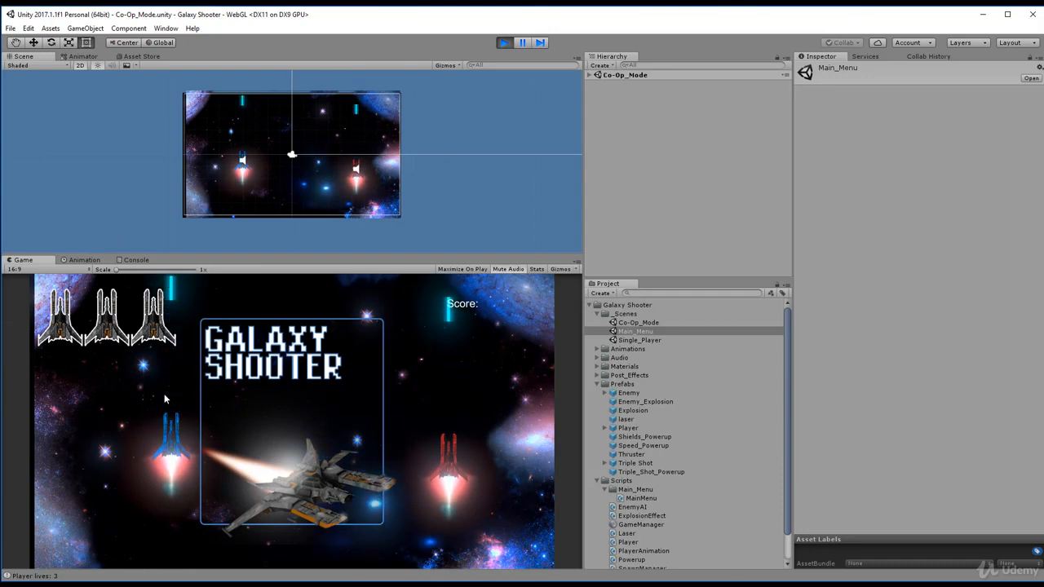
mouse_move(170, 385)
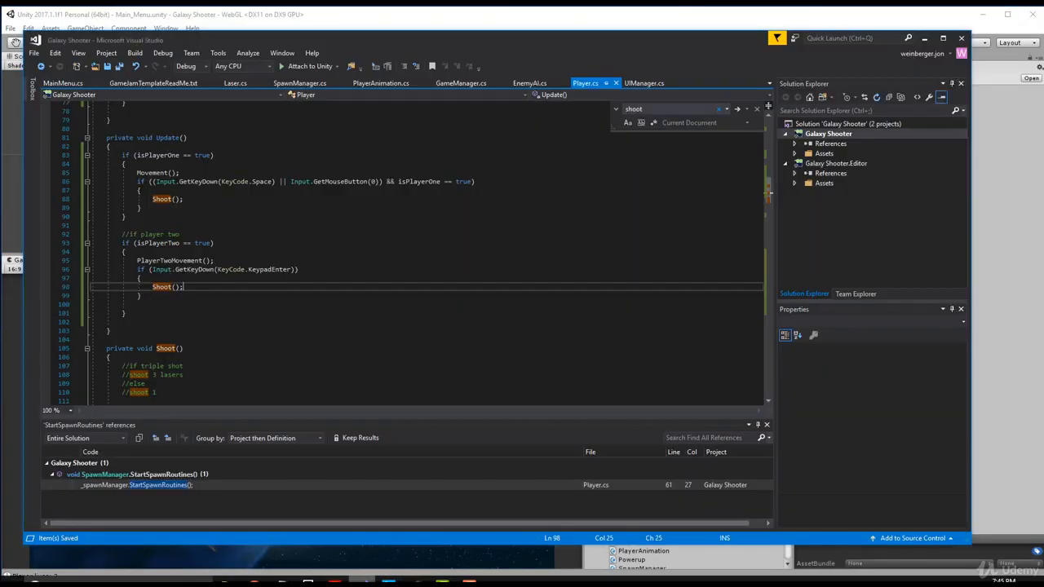
scroll("up", 3)
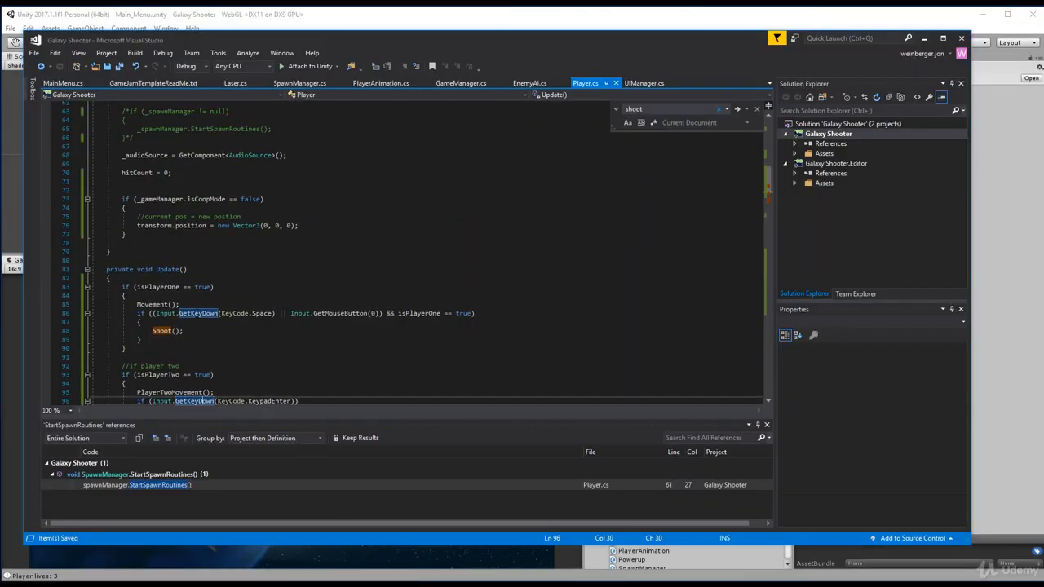
scroll("down", 3)
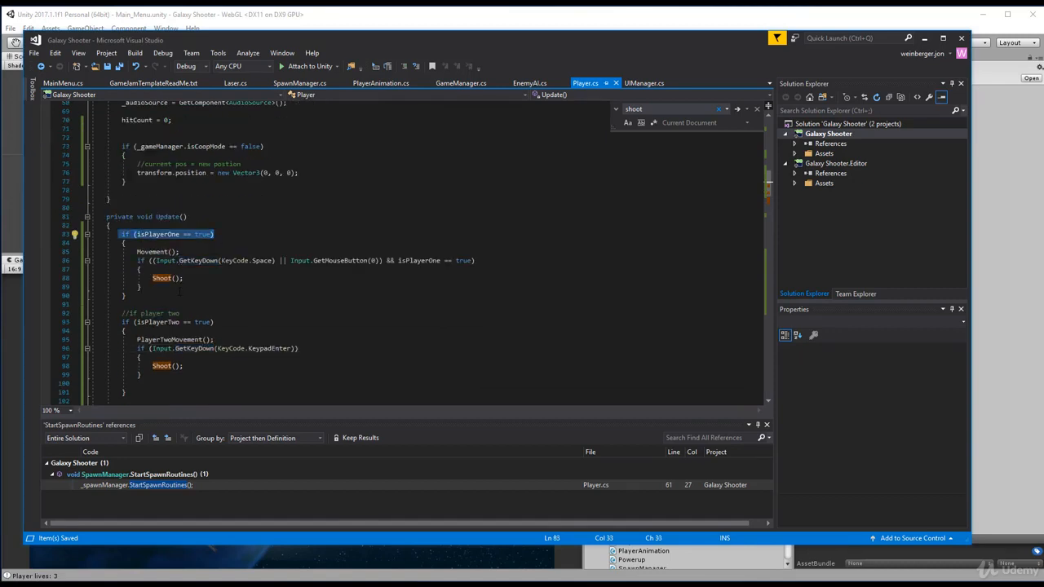
left_click(166, 322)
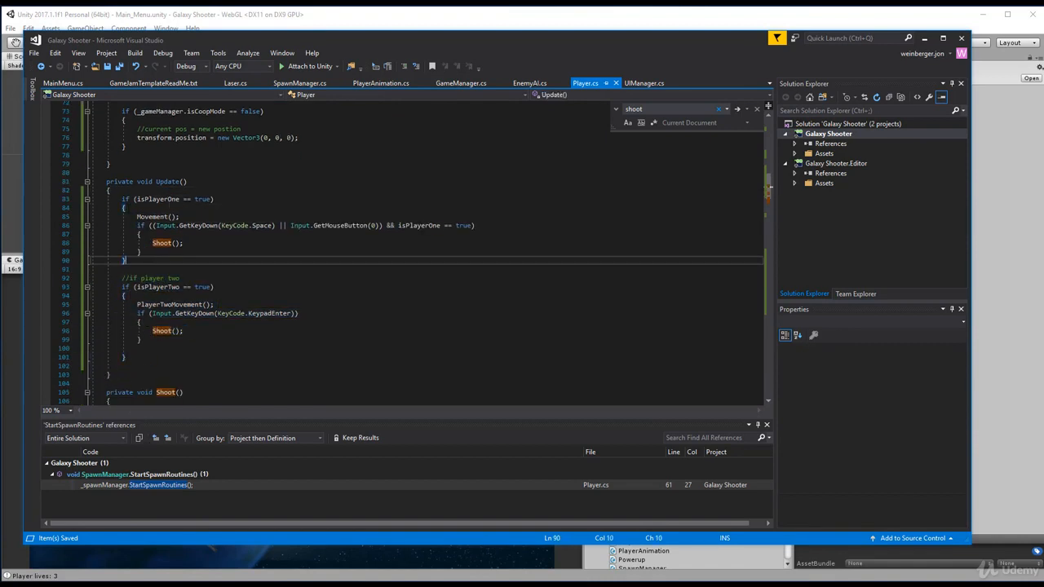
left_click(127, 208)
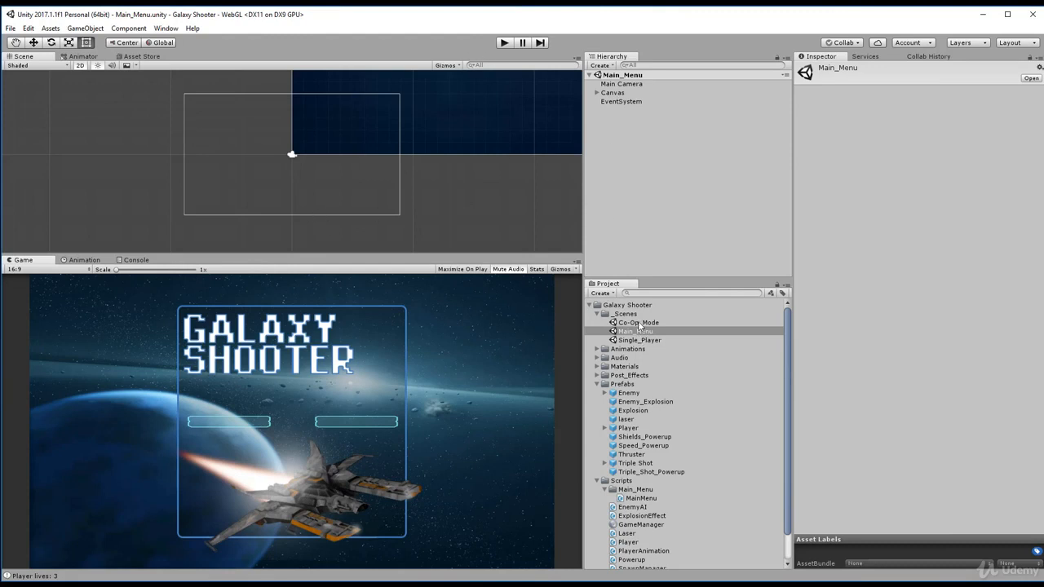
Step: In Co-Op_Mode, uncheck Is Player One on Player_2 and compare it with Player_1's flags
double_click(640, 323)
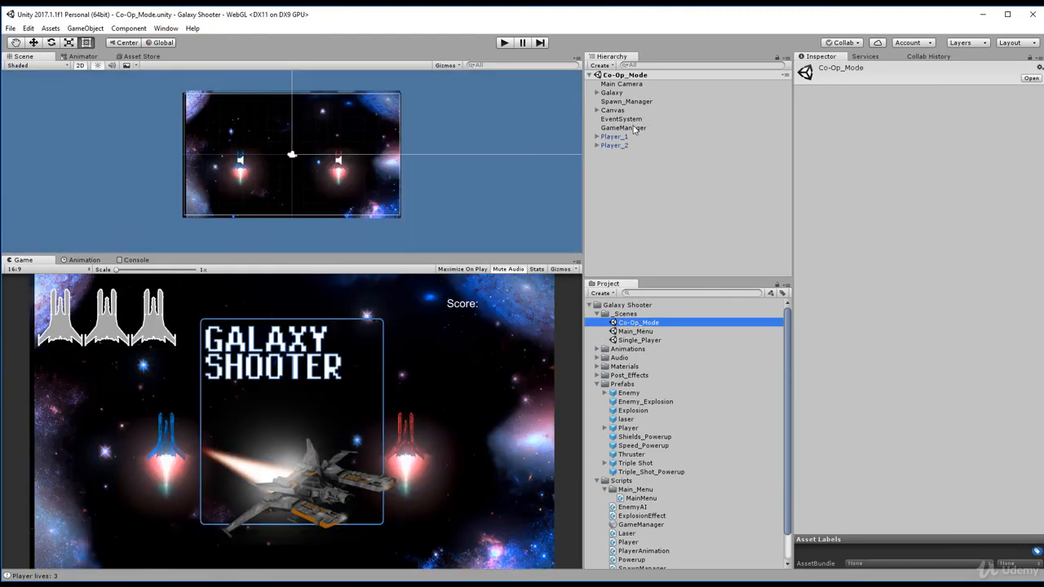
left_click(613, 145)
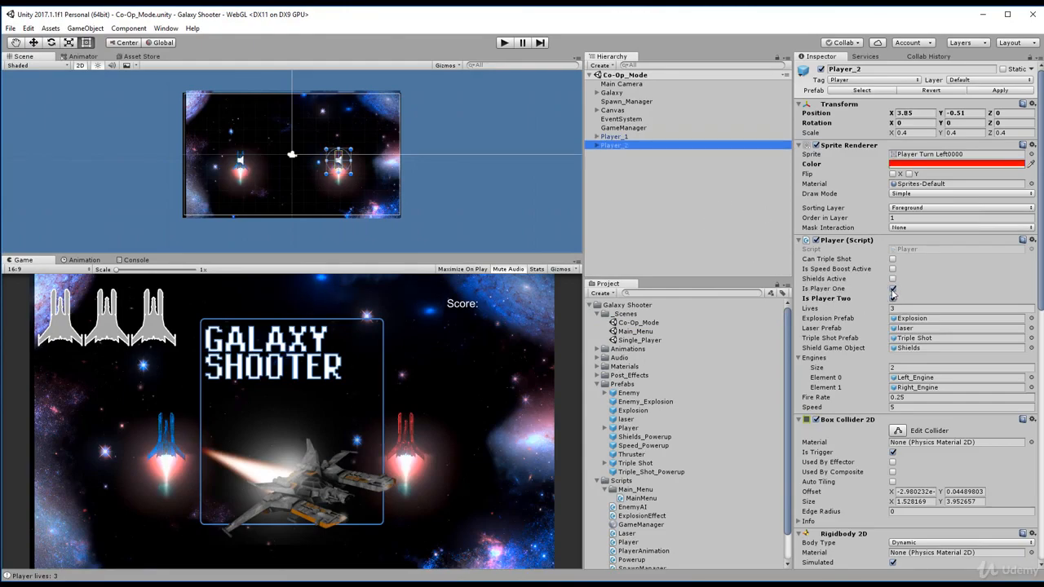
left_click(892, 288)
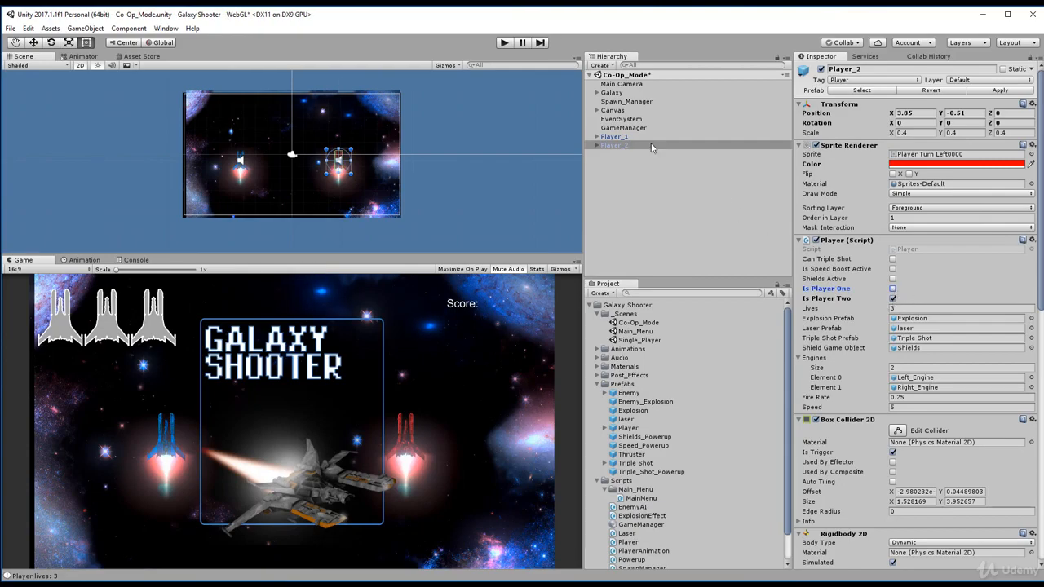
left_click(614, 145)
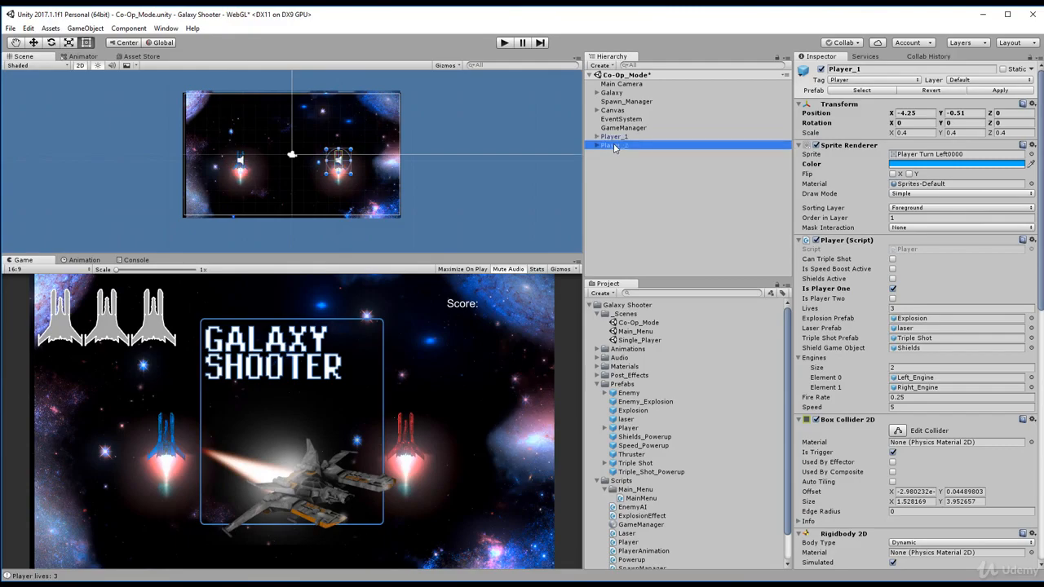
left_click(614, 145)
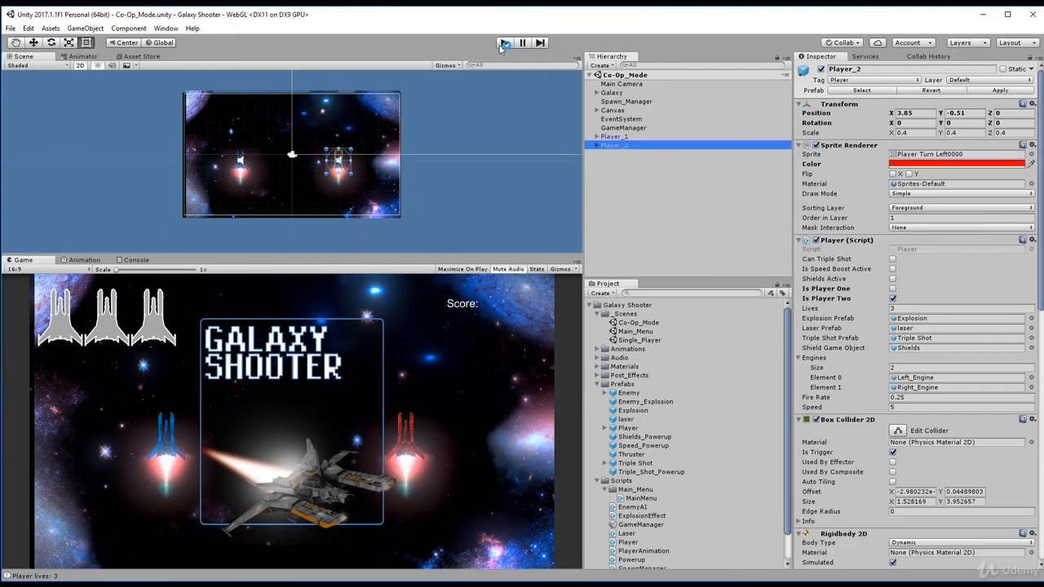
Step: Stop play mode and reopen the Main_Menu scene
left_click(503, 43)
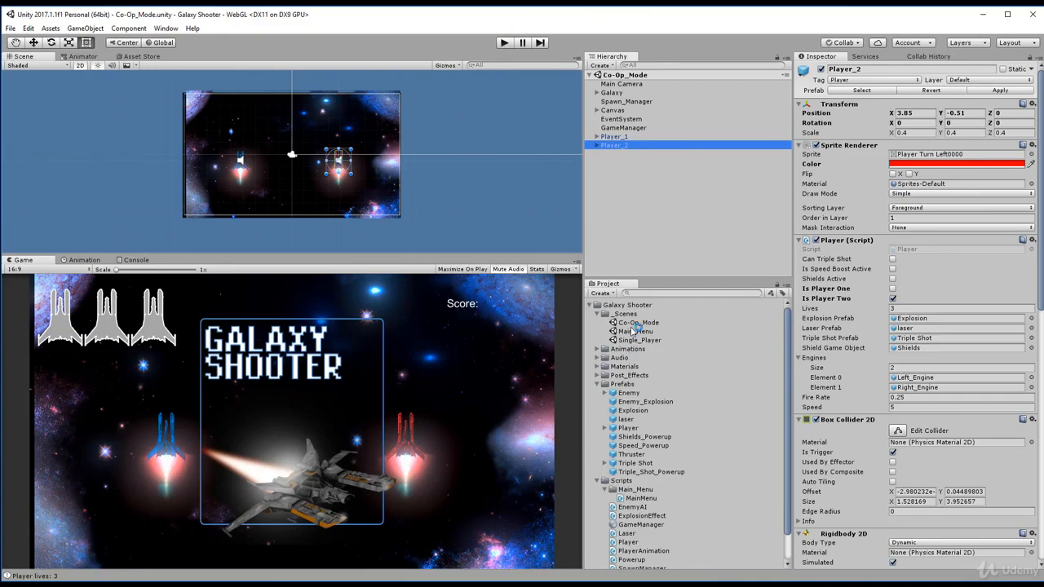
double_click(637, 331)
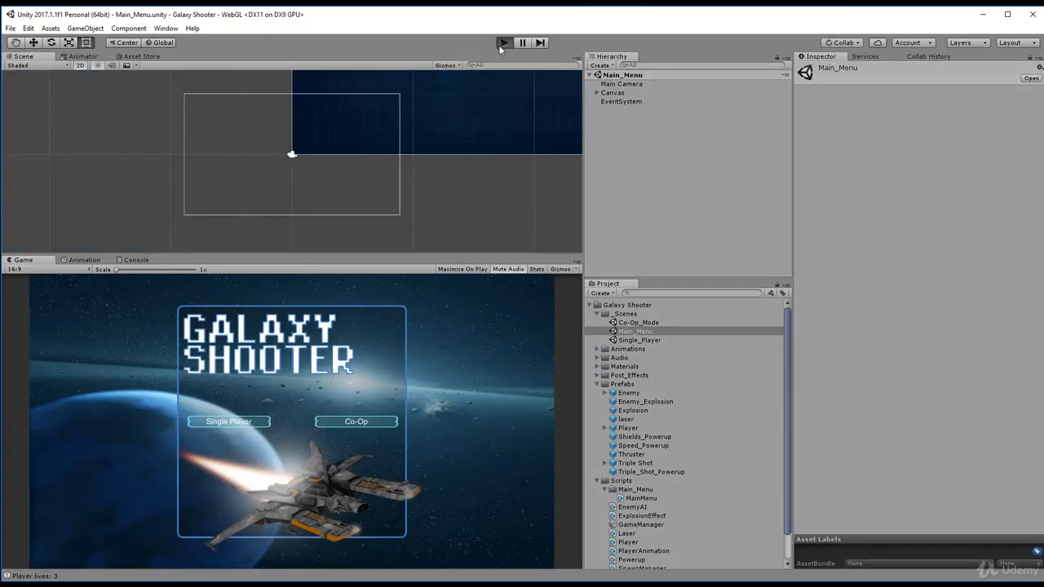
Step: Run the game again and start co-op mode from the main menu
left_click(502, 43)
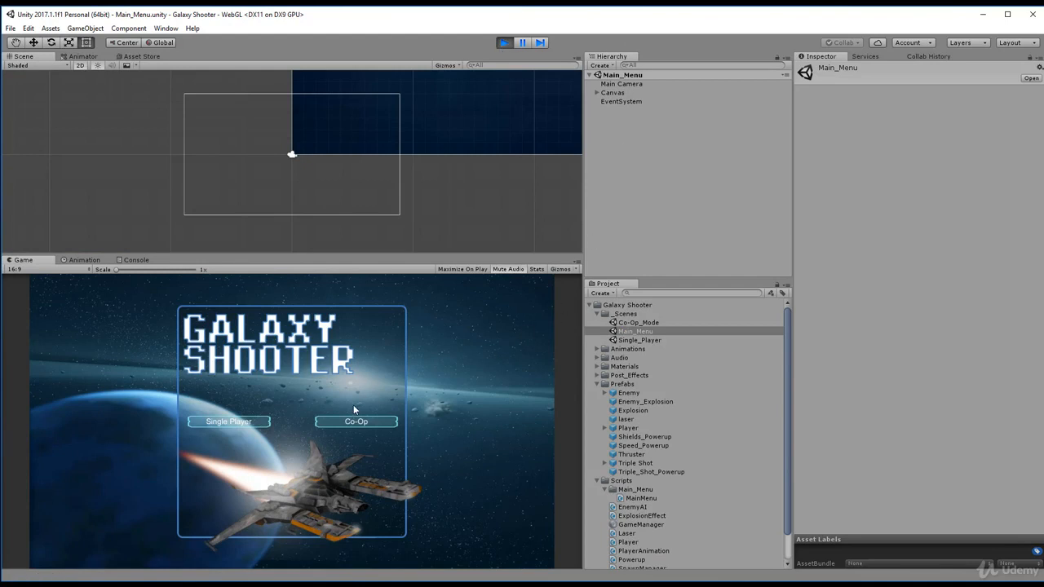
double_click(640, 323)
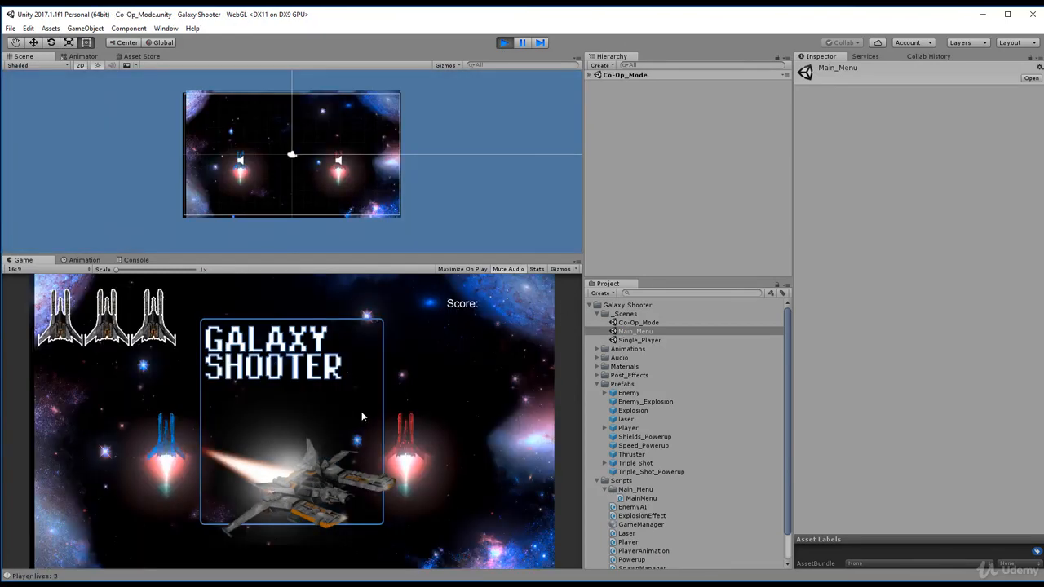